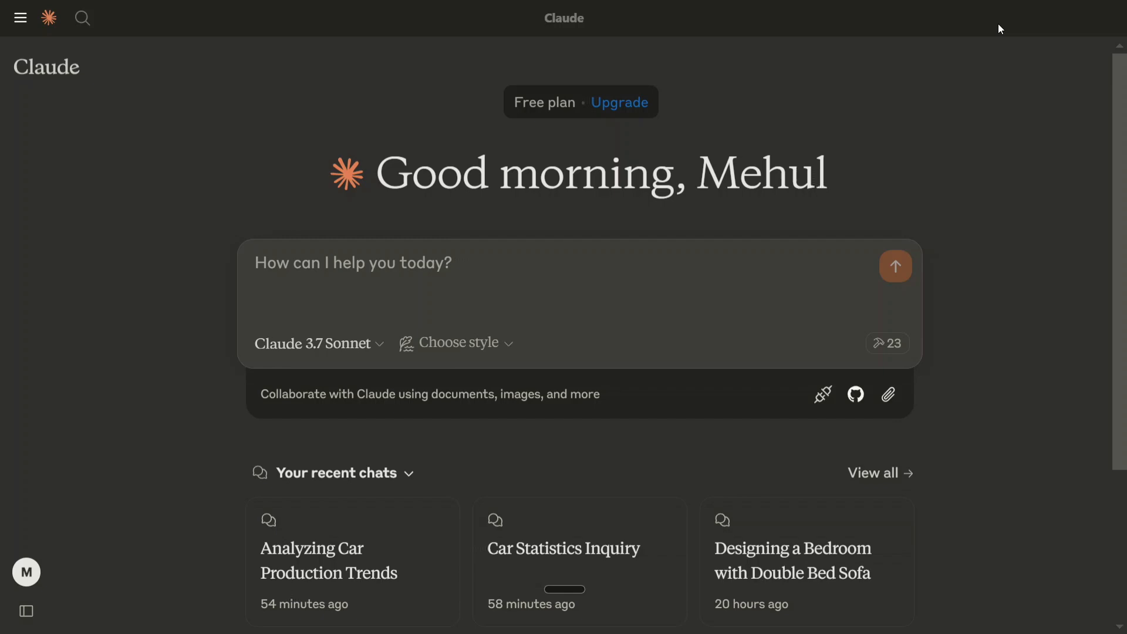
pyautogui.moveTo(655, 251)
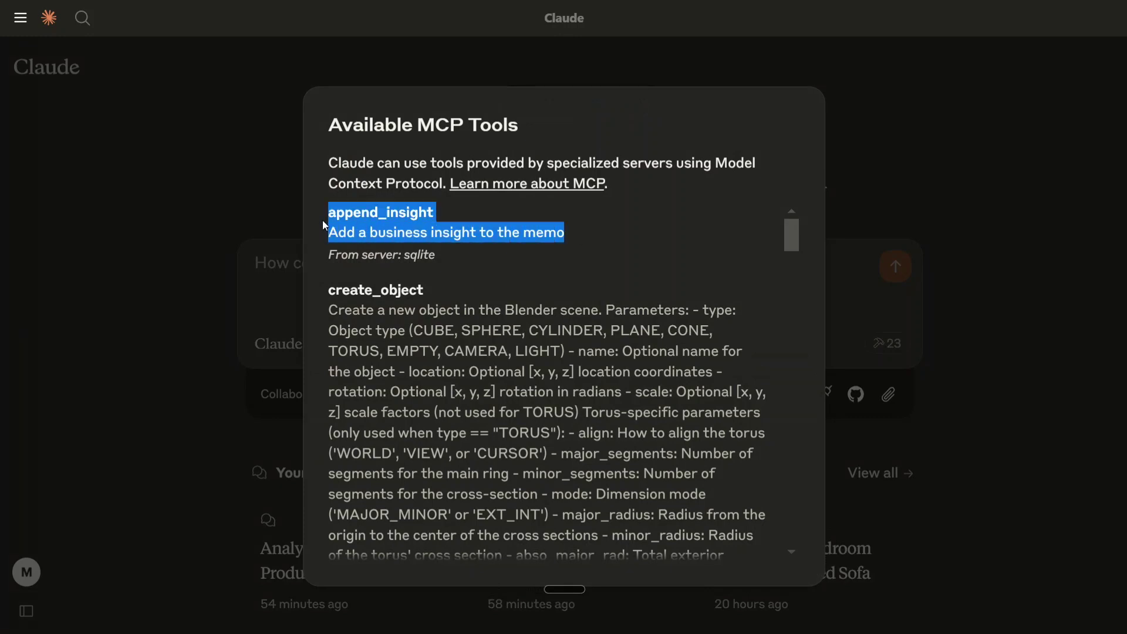
pyautogui.moveTo(425, 250)
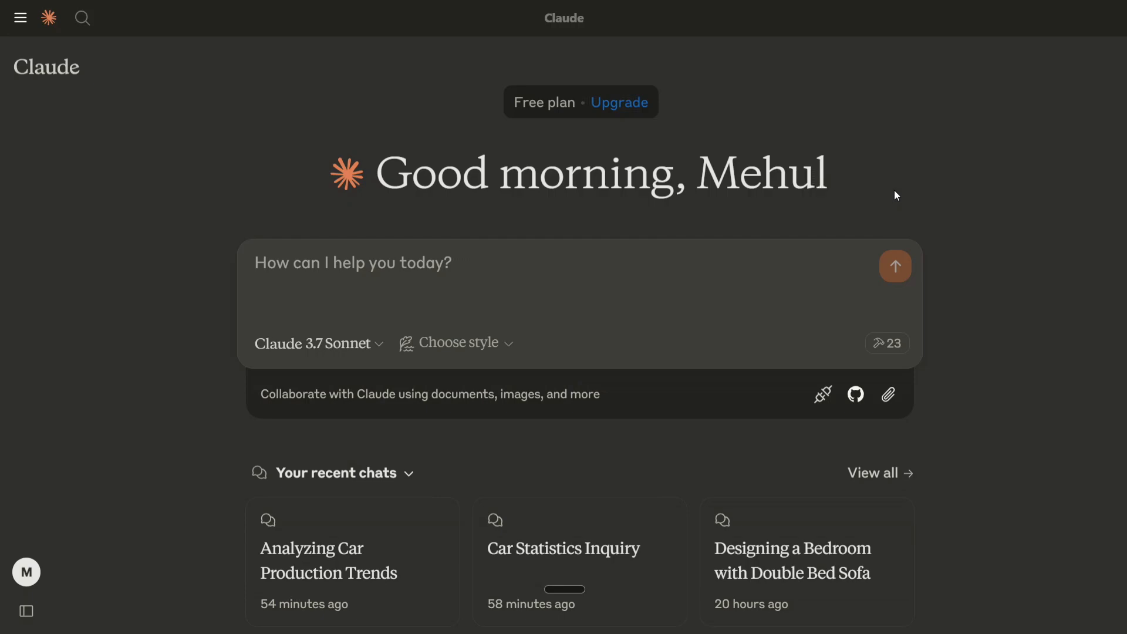
# Draft the prompt "Add a business insight about total cars manufactured." in a new chat
pyautogui.click(654, 262)
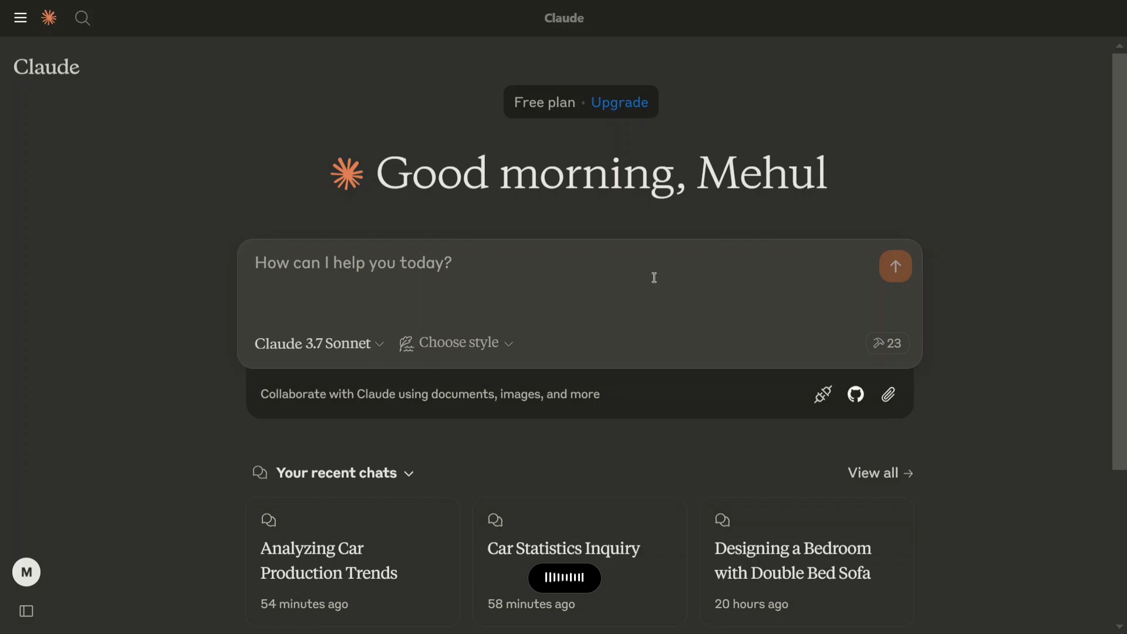
pyautogui.write('Add a business insight about total cars manufactured.')
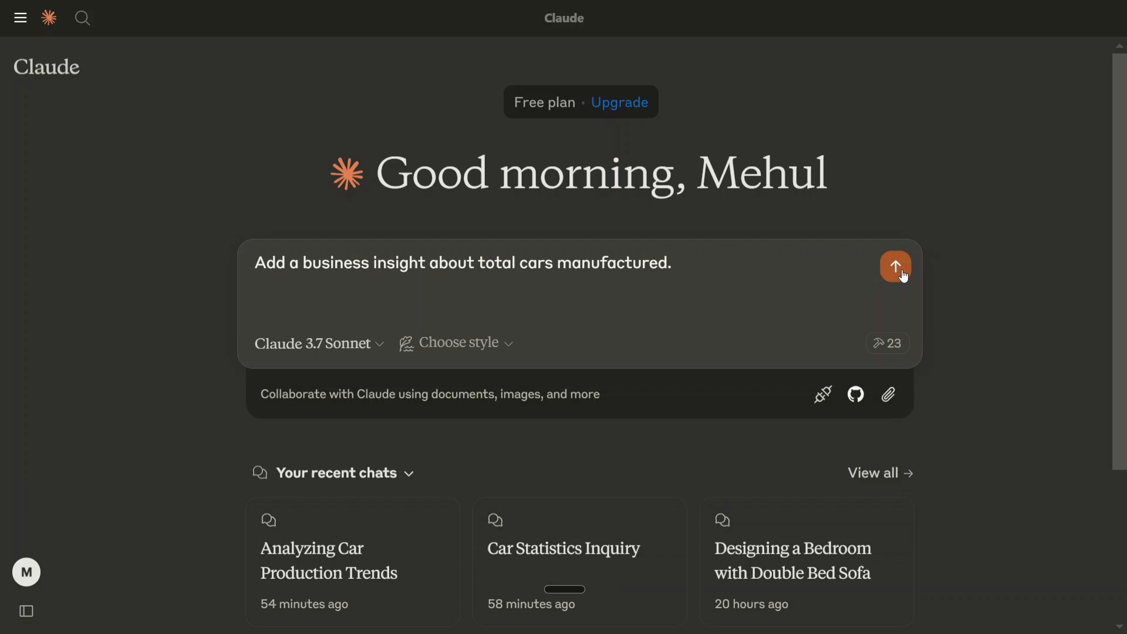
# Send the request and allow the sqlite tools for this chat so Claude queries the database
pyautogui.click(896, 267)
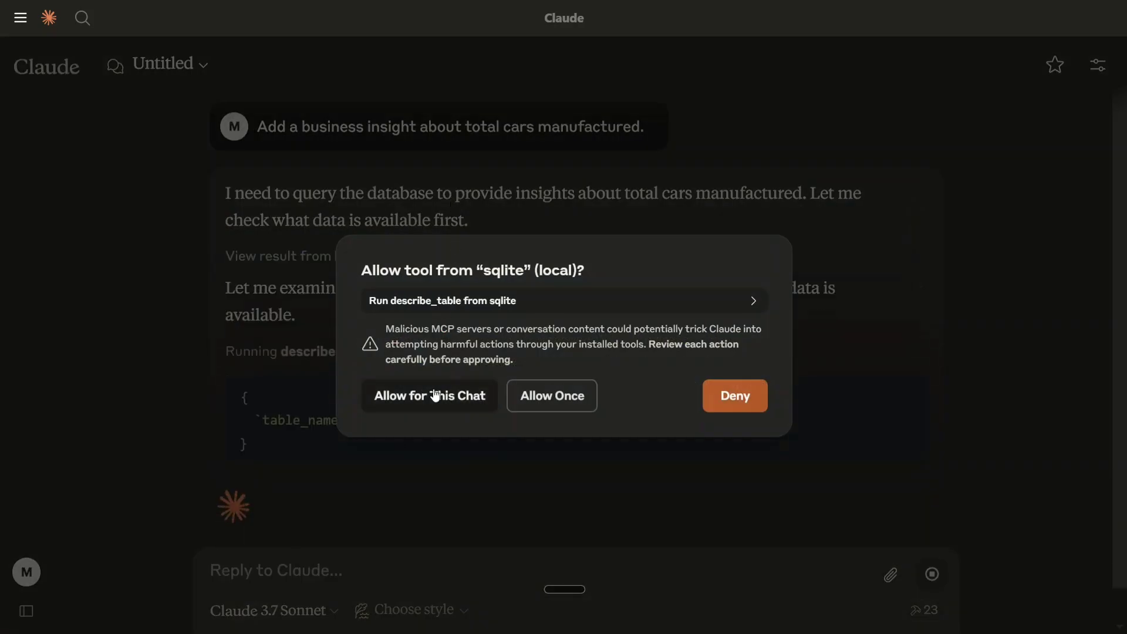
pyautogui.click(428, 396)
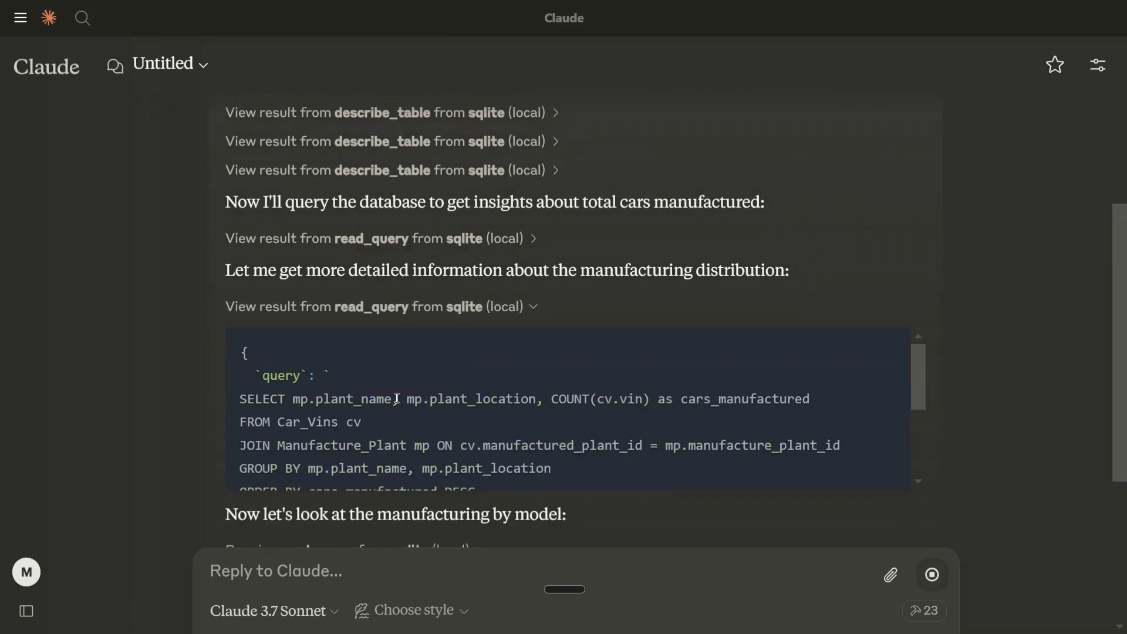
pyautogui.scroll(-3)
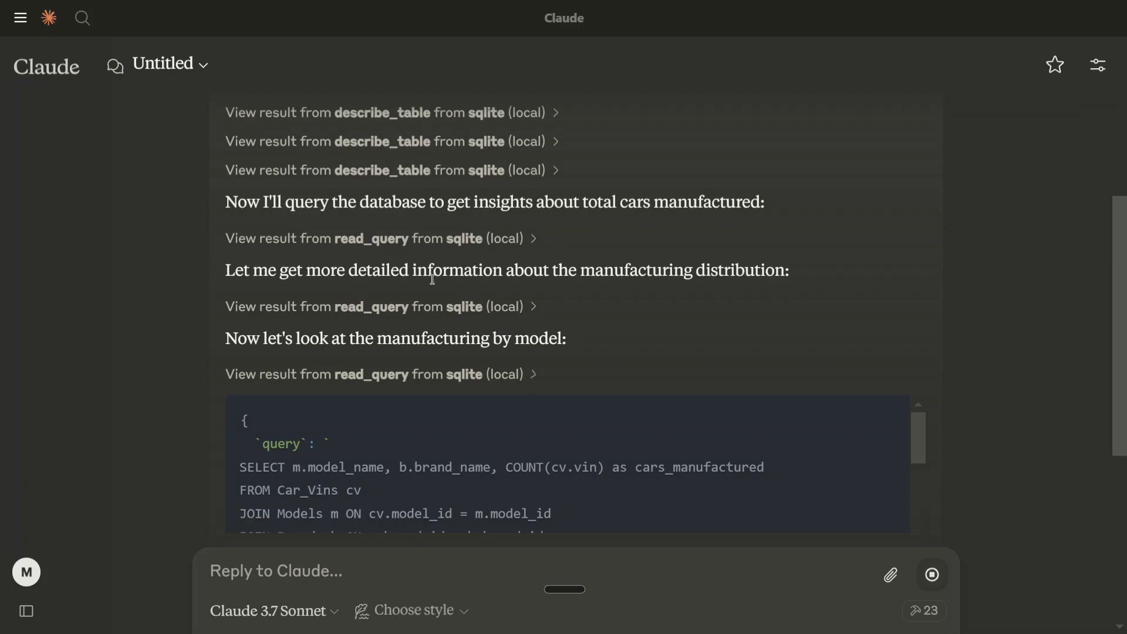
pyautogui.scroll(-3)
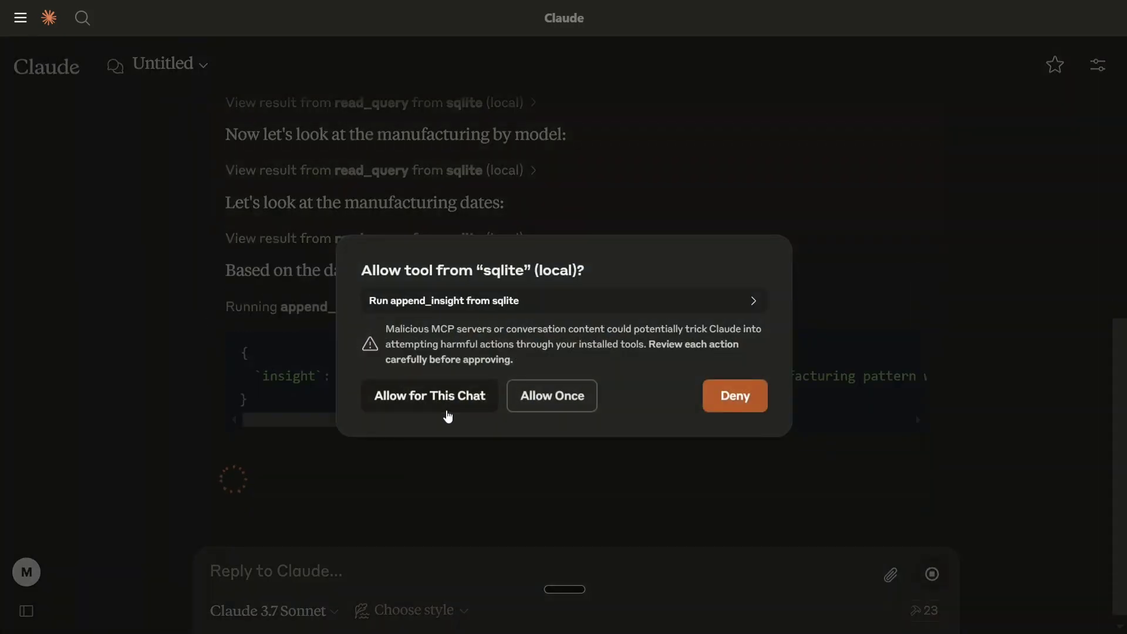
# Allow Claude to append the car-production insight to the memo and review the result
pyautogui.click(429, 396)
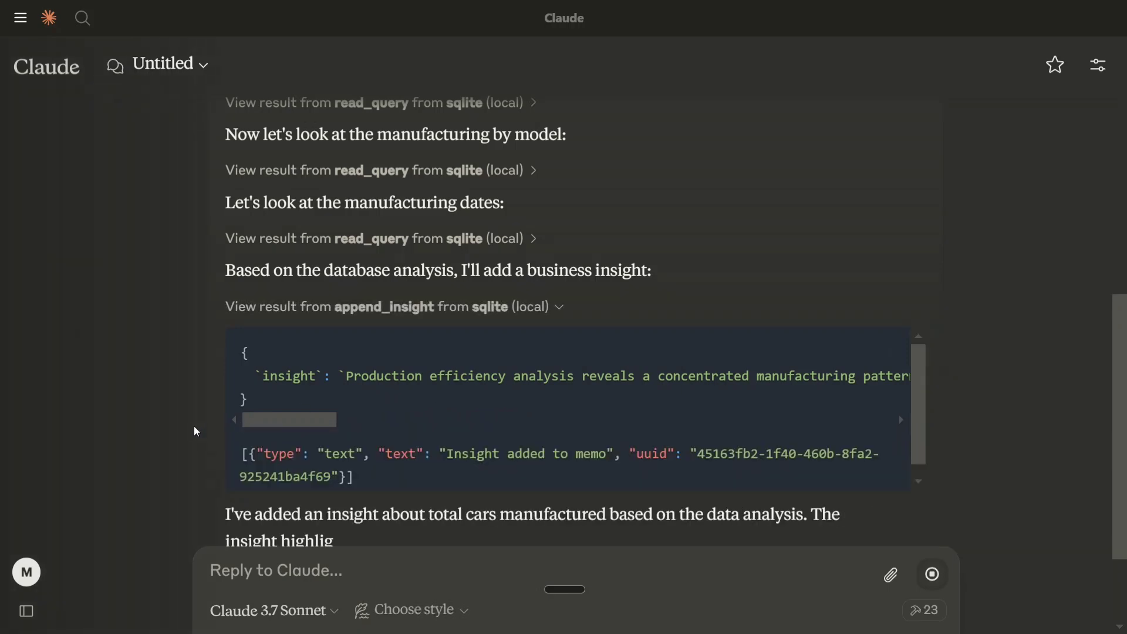
pyautogui.scroll(-3)
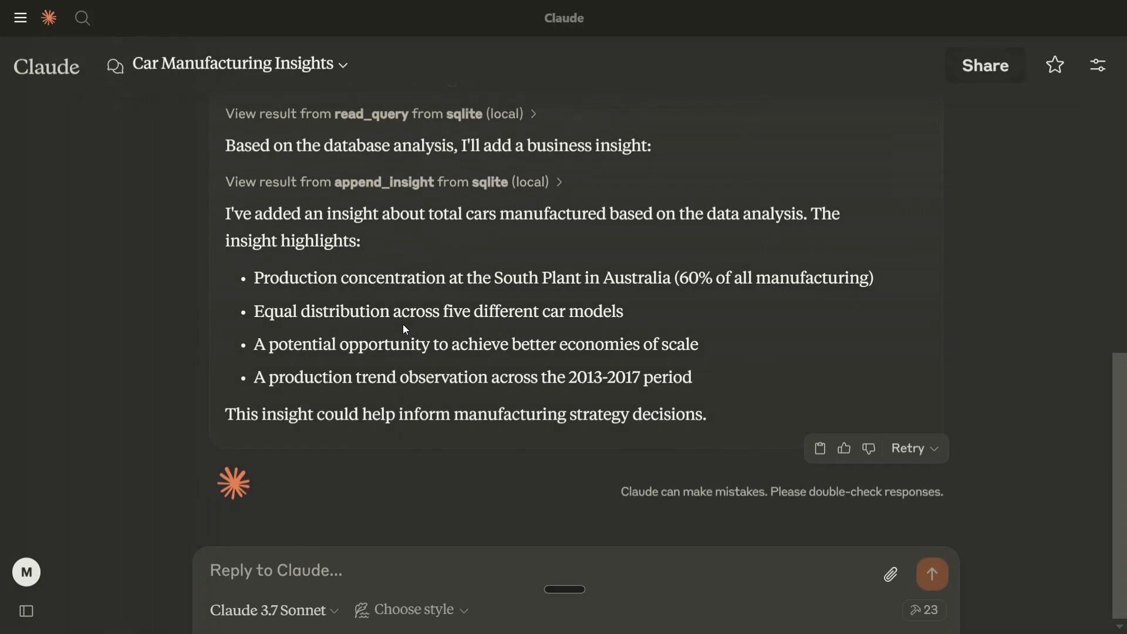
# Expand the read_query result to reveal the SQL behind the plant-distribution insight
pyautogui.scroll(3)
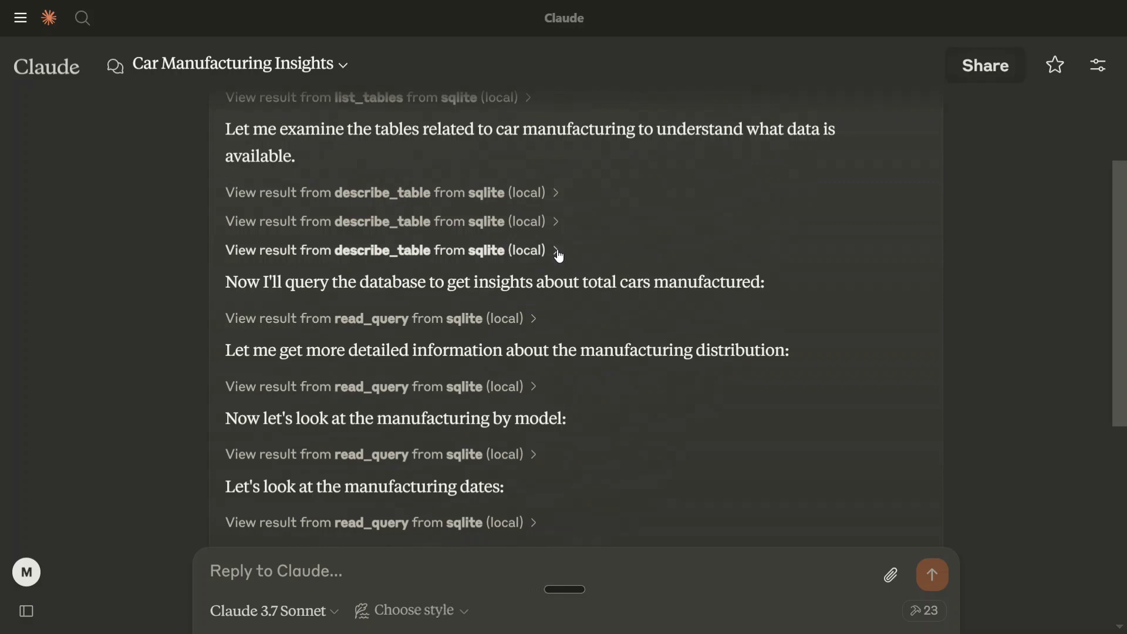
pyautogui.scroll(-3)
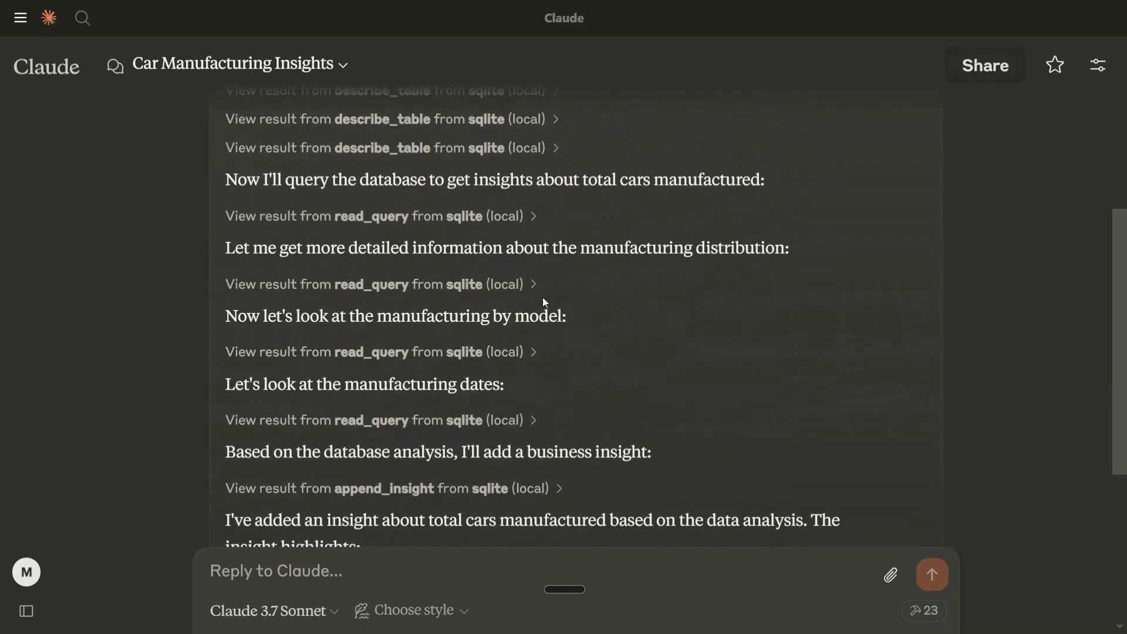
pyautogui.click(533, 284)
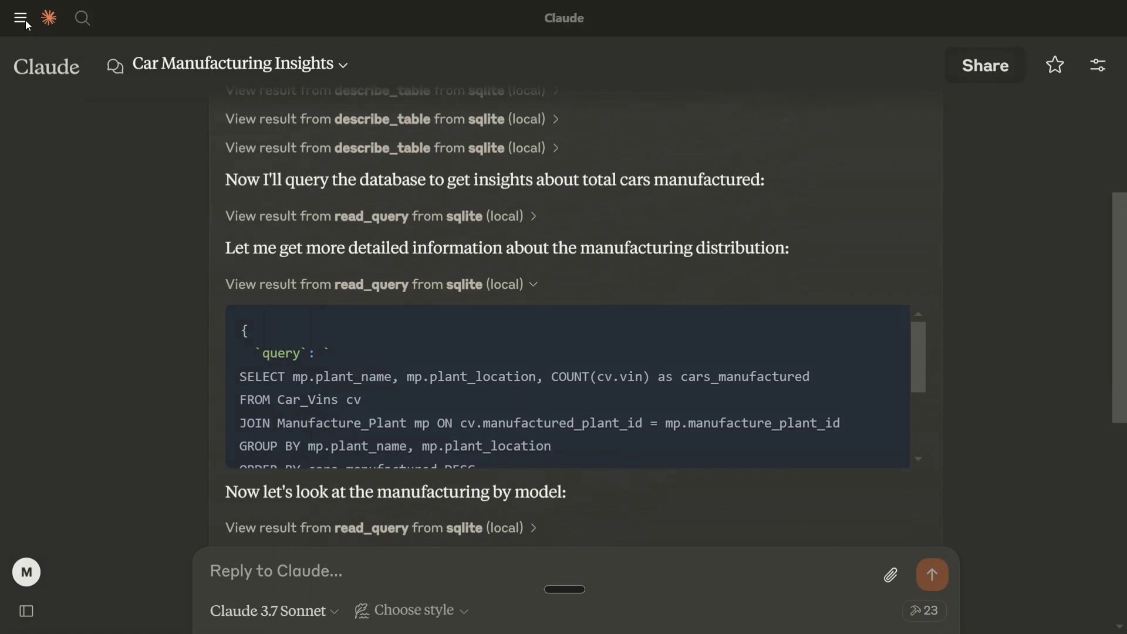
# Reach the Developer settings listing the configured MCP servers
pyautogui.click(20, 17)
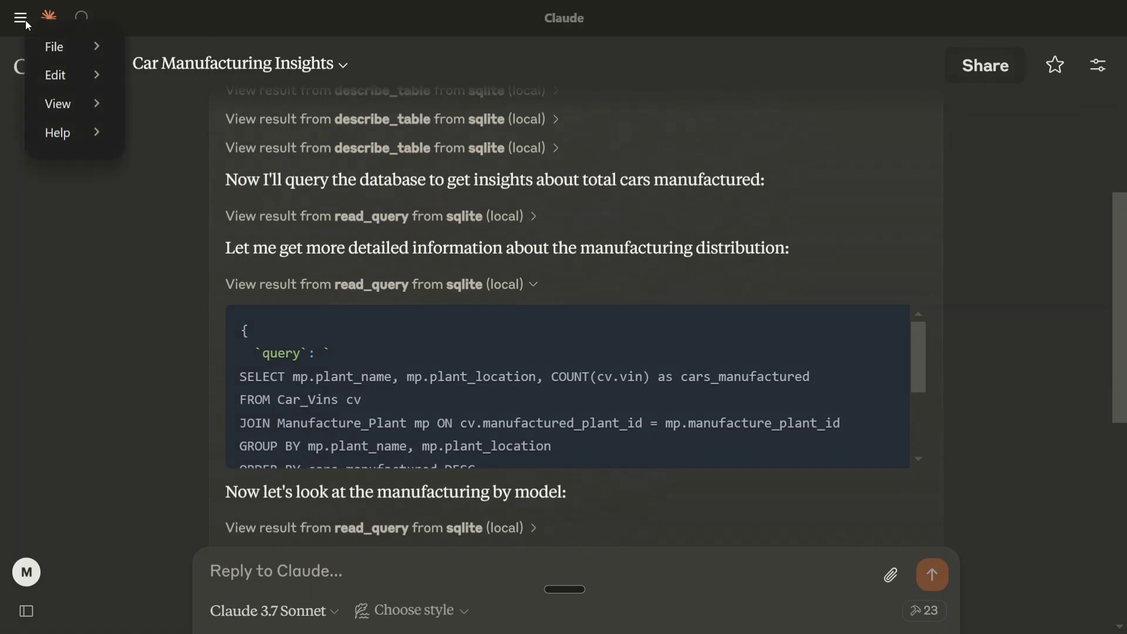
pyautogui.click(54, 47)
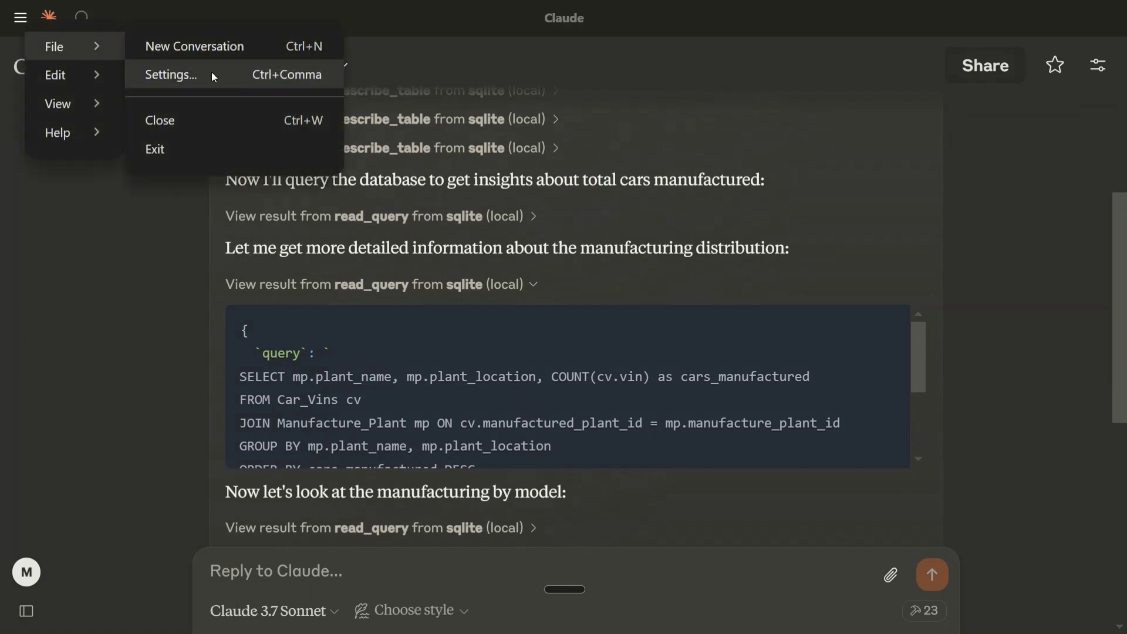
pyautogui.click(170, 75)
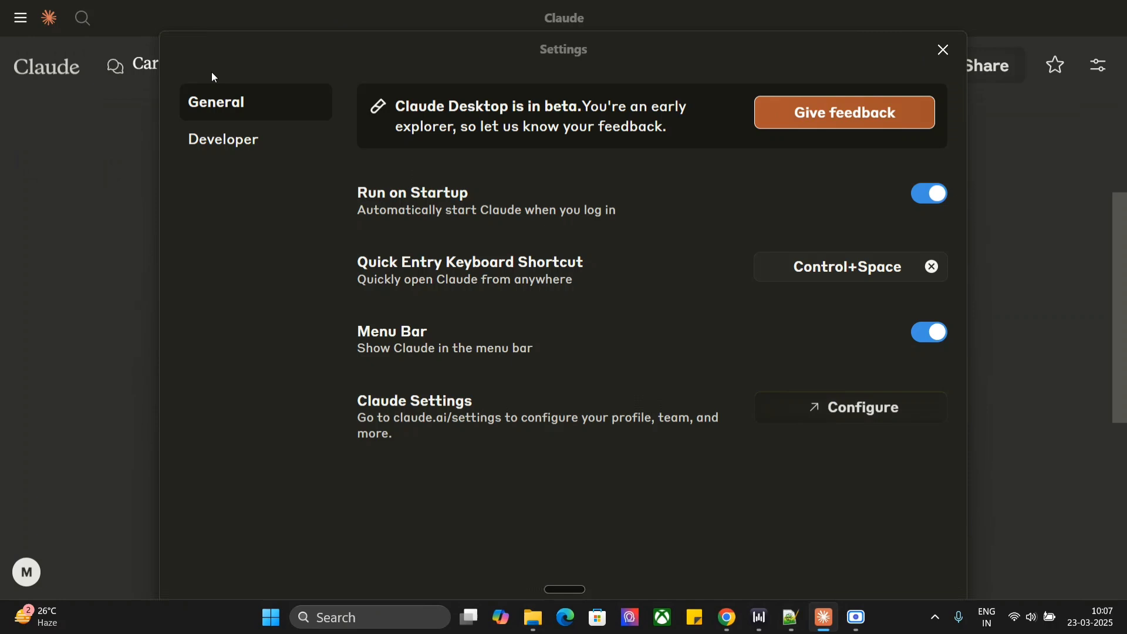
pyautogui.click(223, 138)
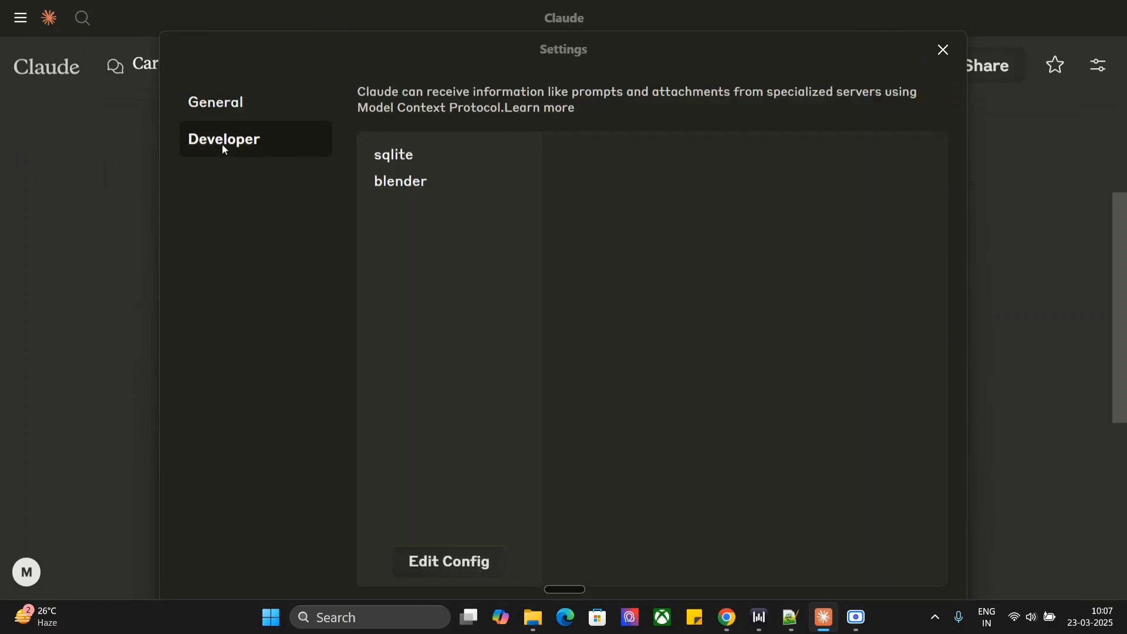
pyautogui.moveTo(459, 501)
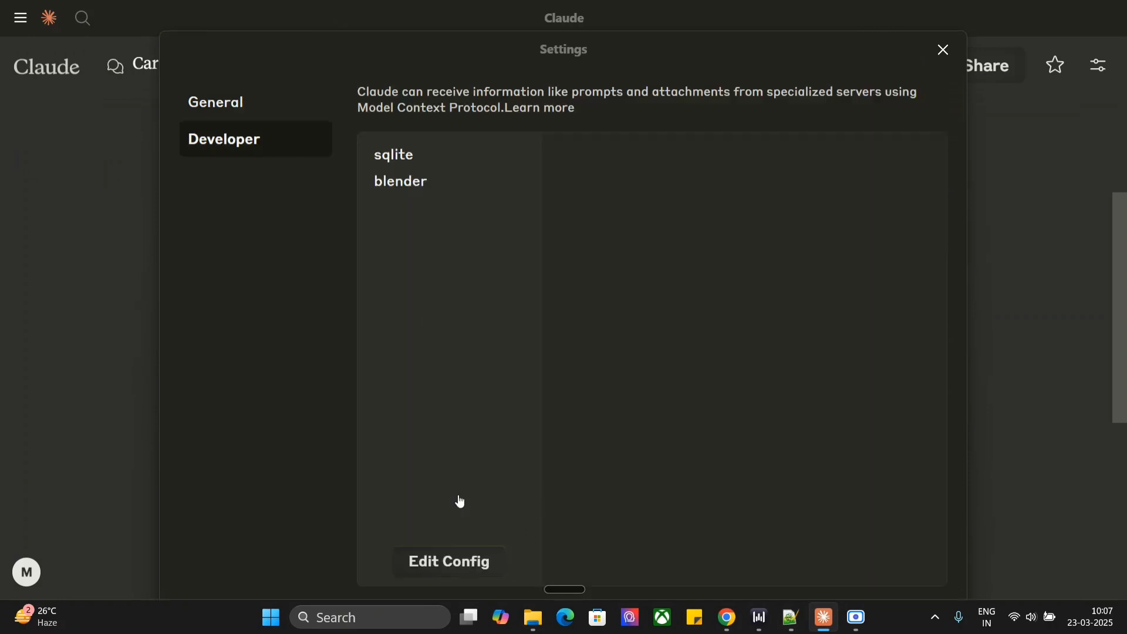
pyautogui.moveTo(419, 158)
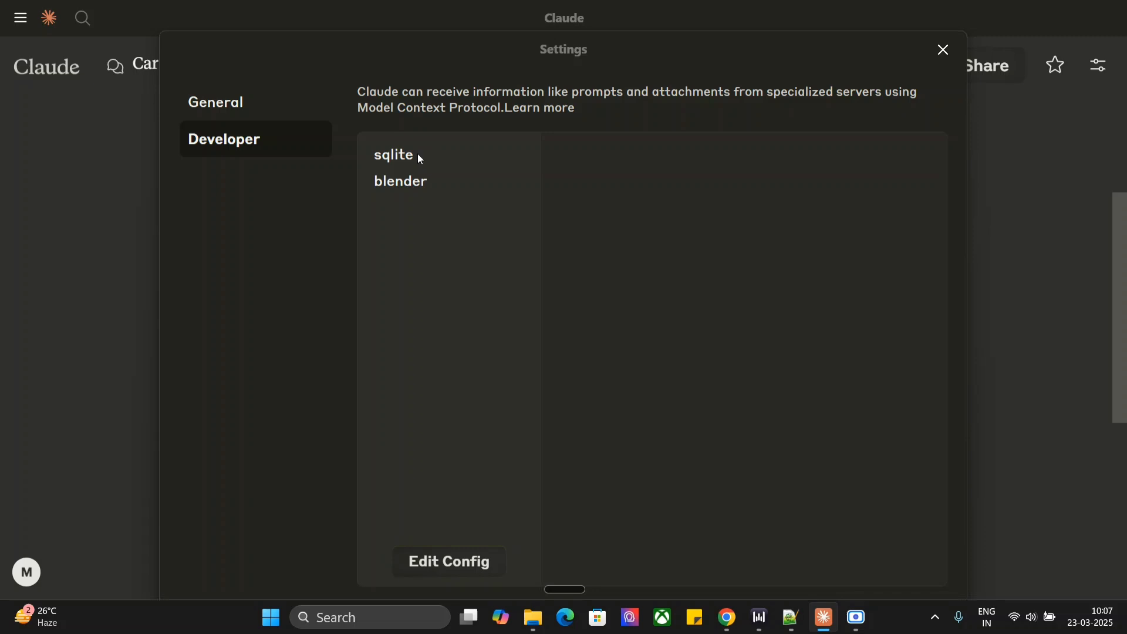
# Open claude_desktop_config.json from its folder in Notepad++ via Edit Config
pyautogui.click(447, 561)
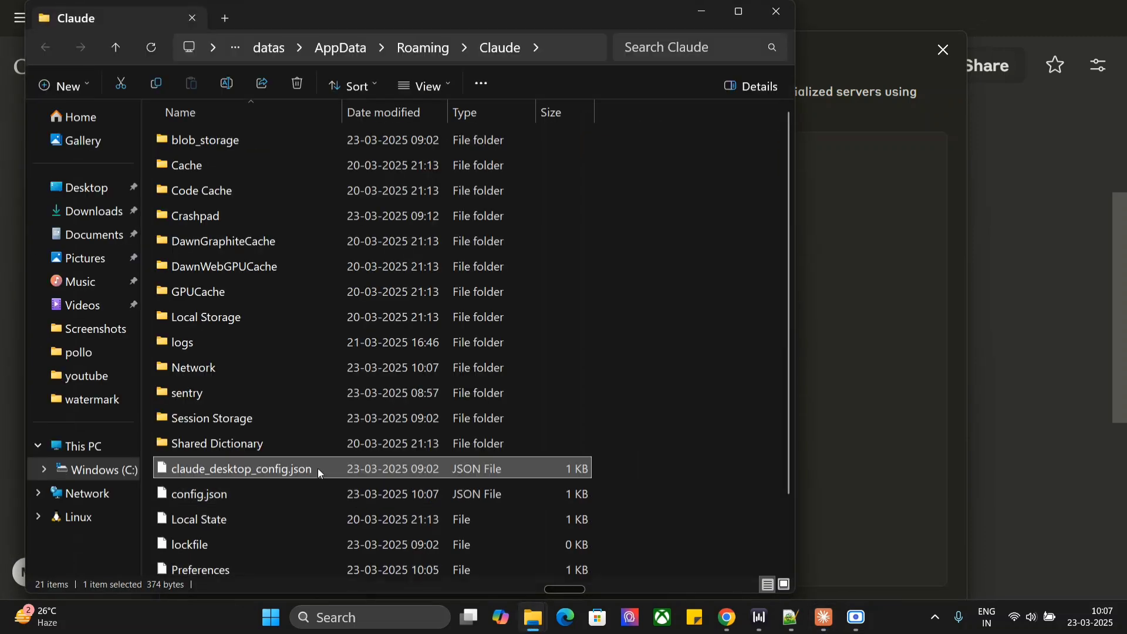
pyautogui.rightClick(239, 469)
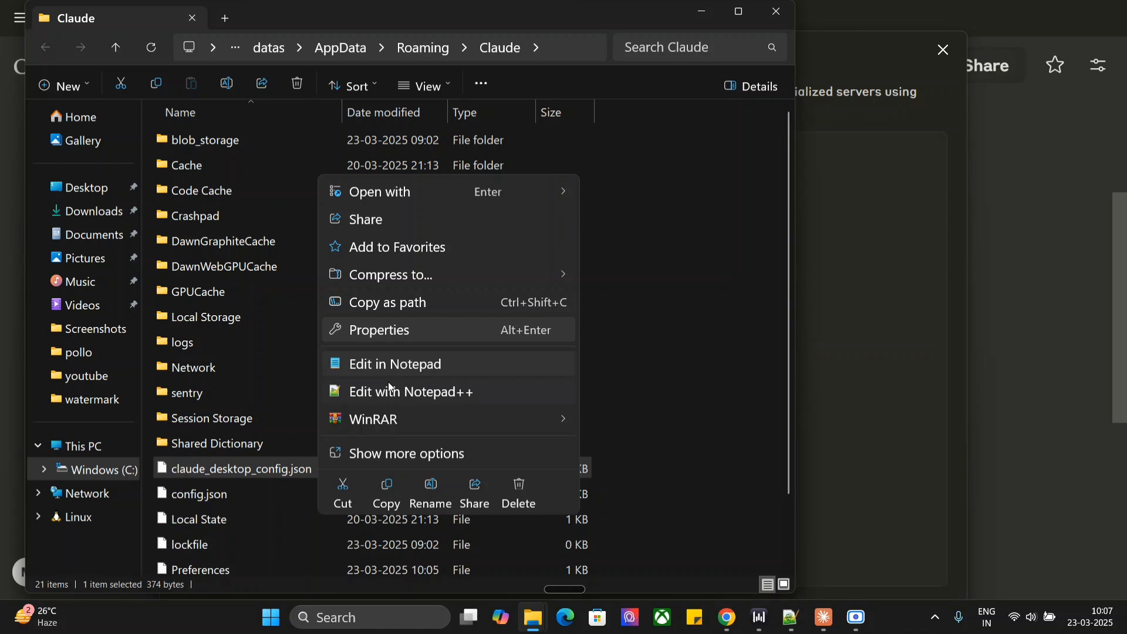
pyautogui.click(410, 391)
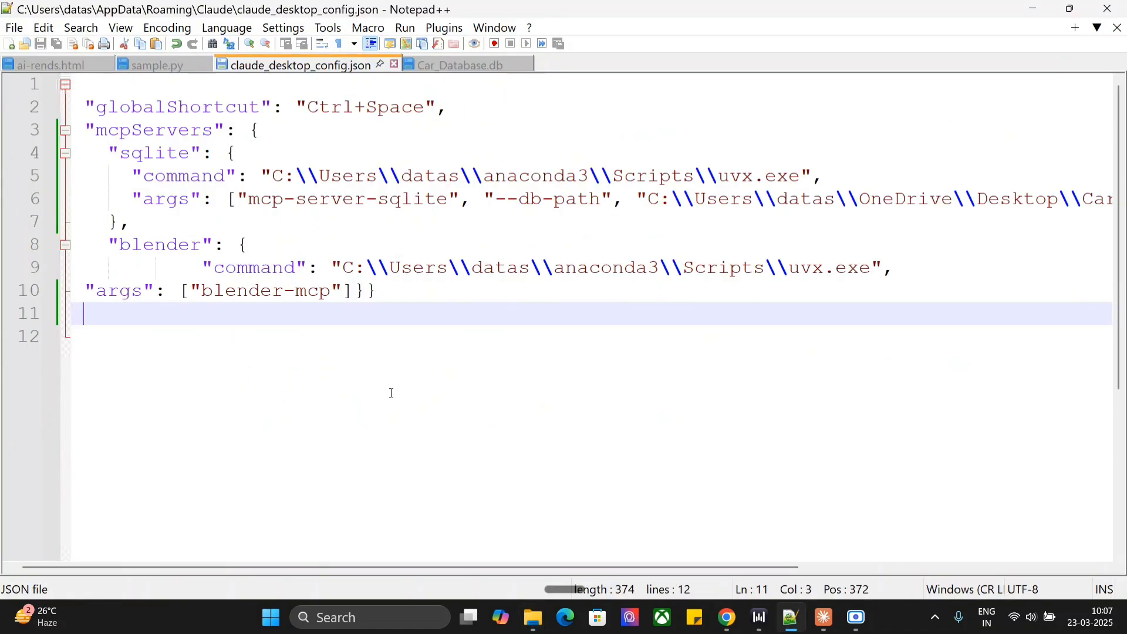
pyautogui.moveTo(150, 173)
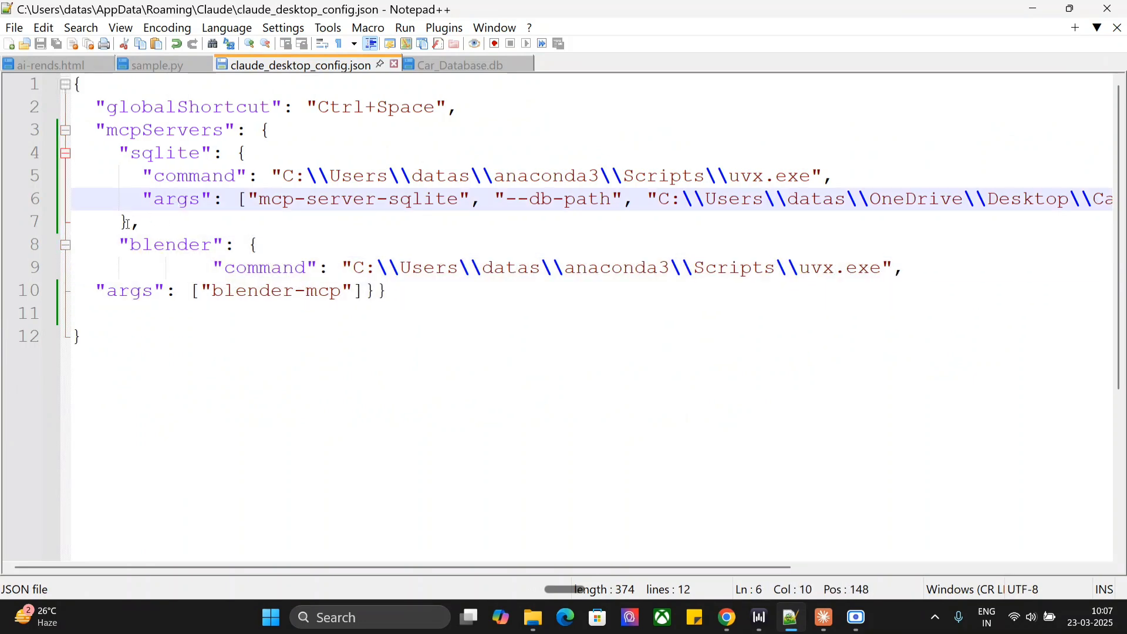
# Inspect the sqlite and blender server entries and the Car_Database.db path, then minimize Notepad++
pyautogui.click(216, 175)
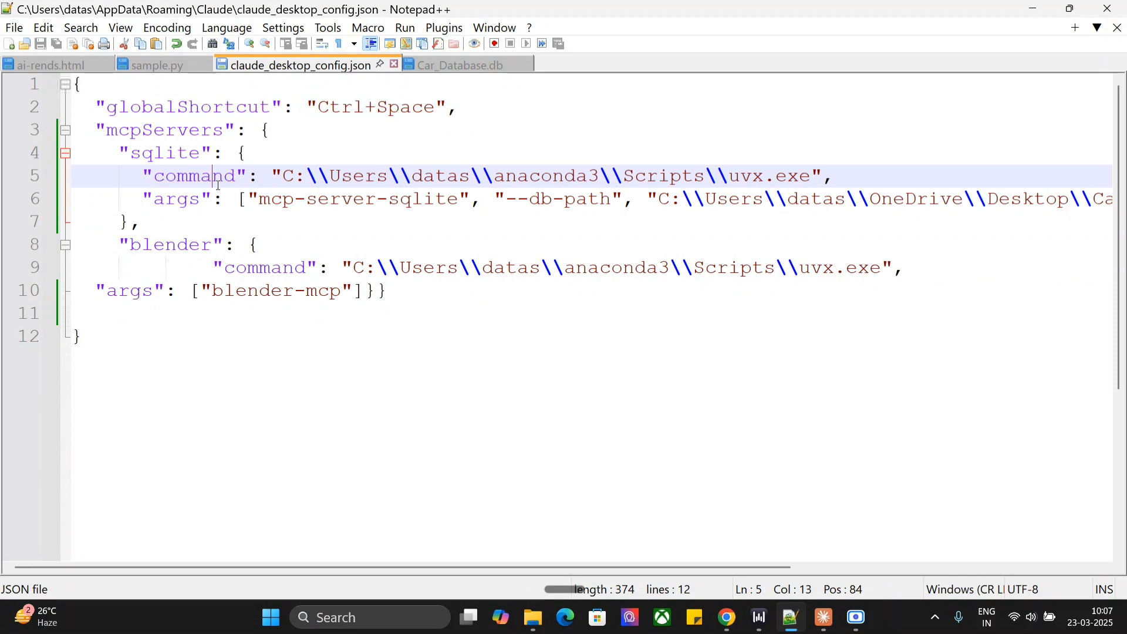
pyautogui.moveTo(825, 177)
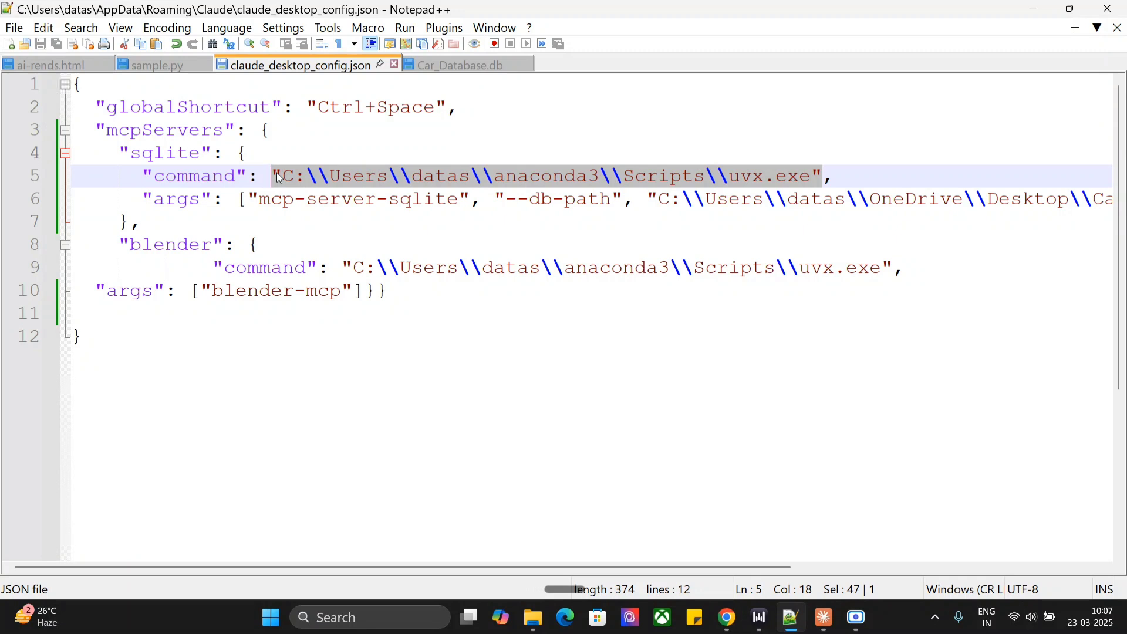
pyautogui.moveTo(159, 237)
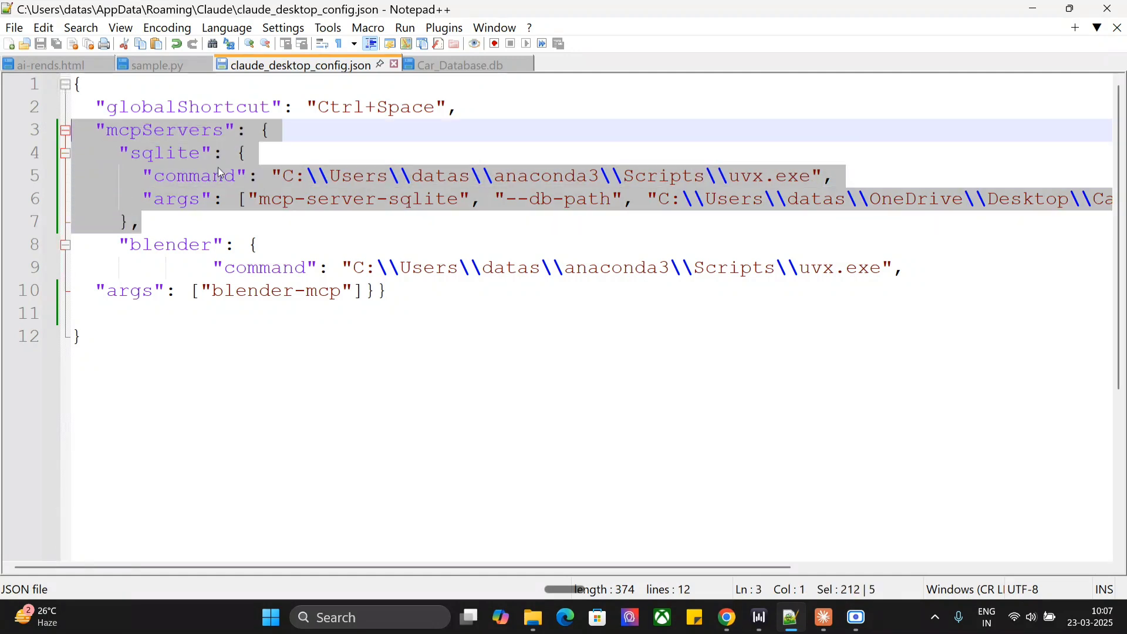
pyautogui.click(237, 199)
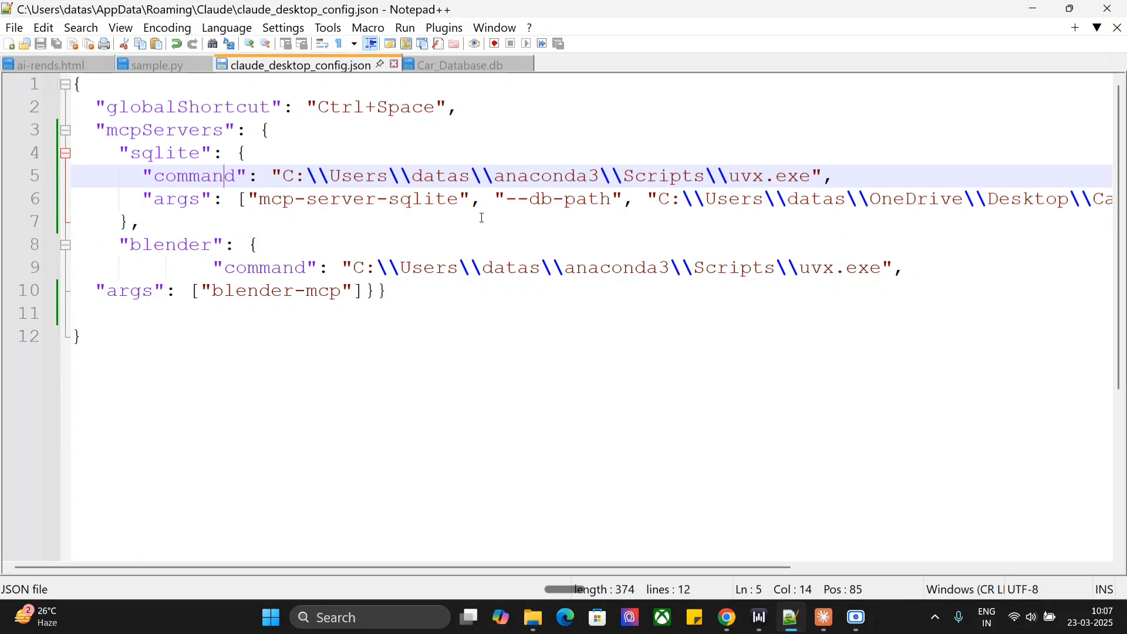
pyautogui.click(139, 222)
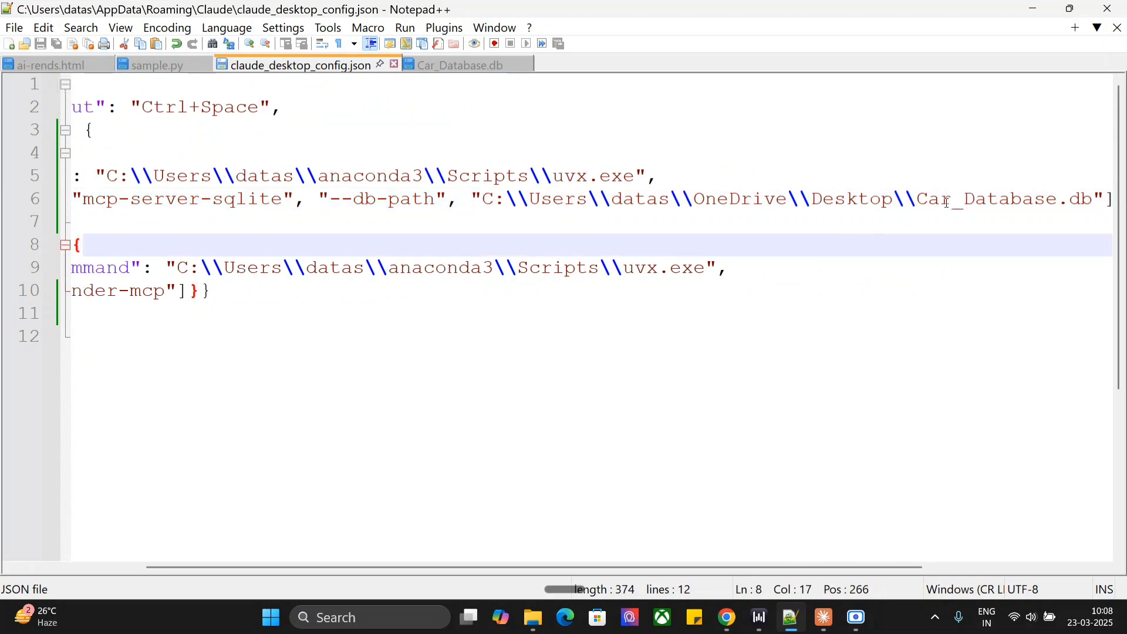
pyautogui.moveTo(1040, 20)
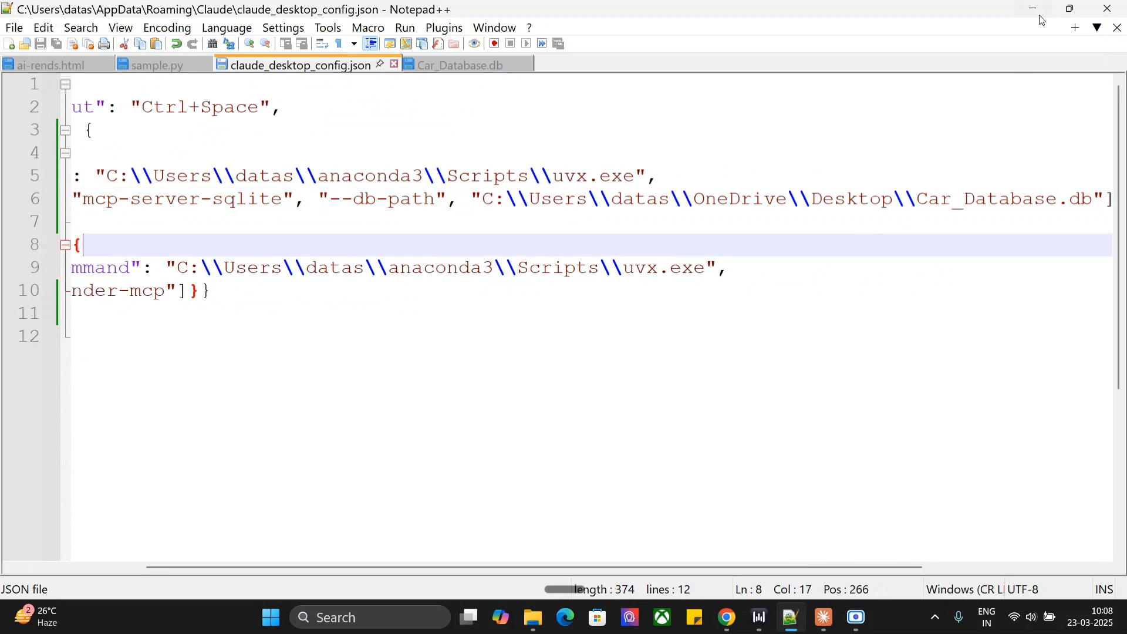
pyautogui.moveTo(1032, 8)
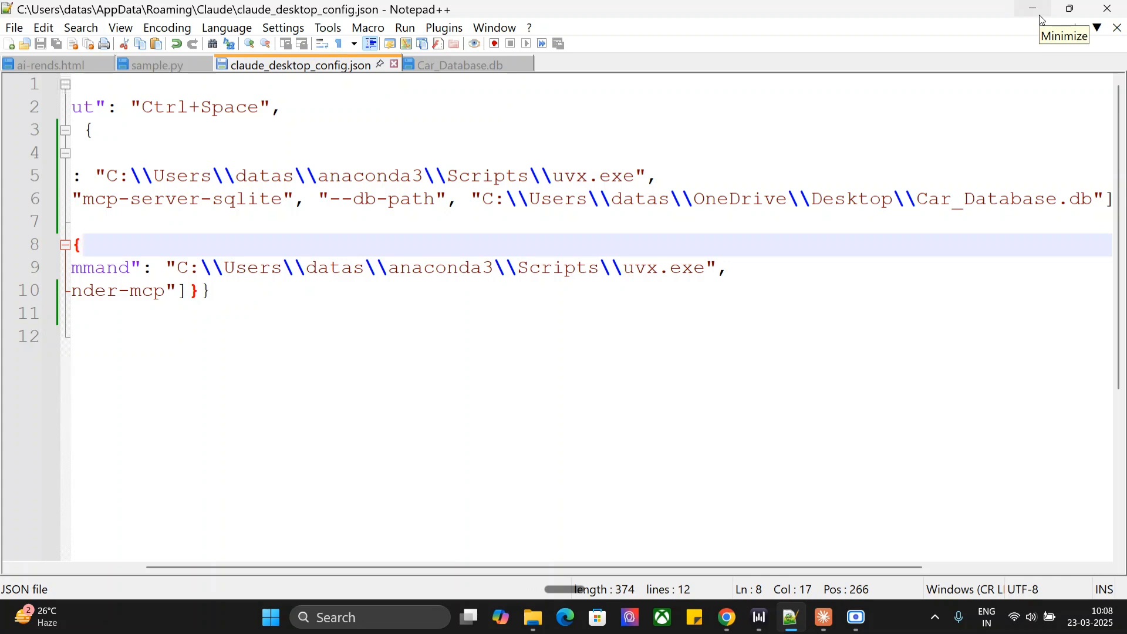
pyautogui.moveTo(827, 578)
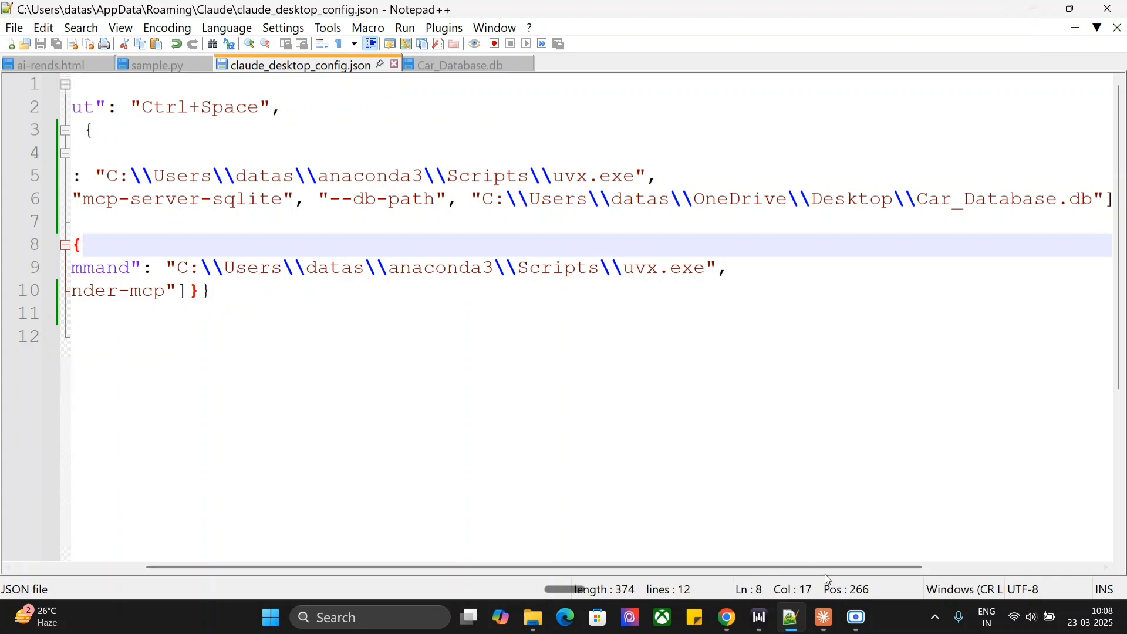
pyautogui.click(821, 616)
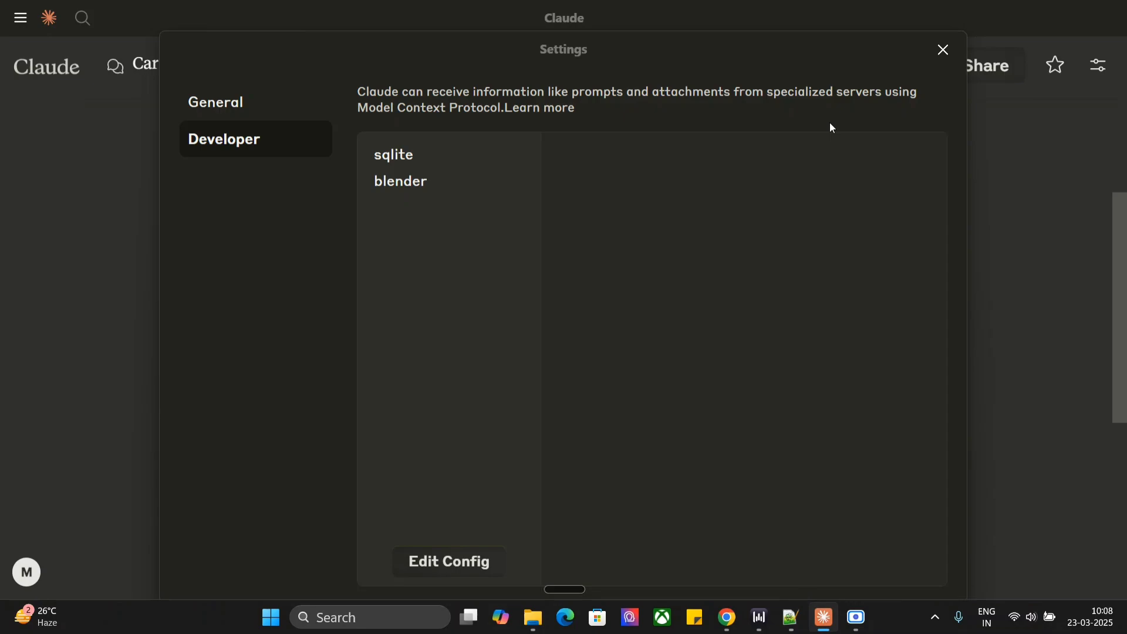
# Close Settings and return to the Car Manufacturing Insights chat with its query results
pyautogui.click(943, 49)
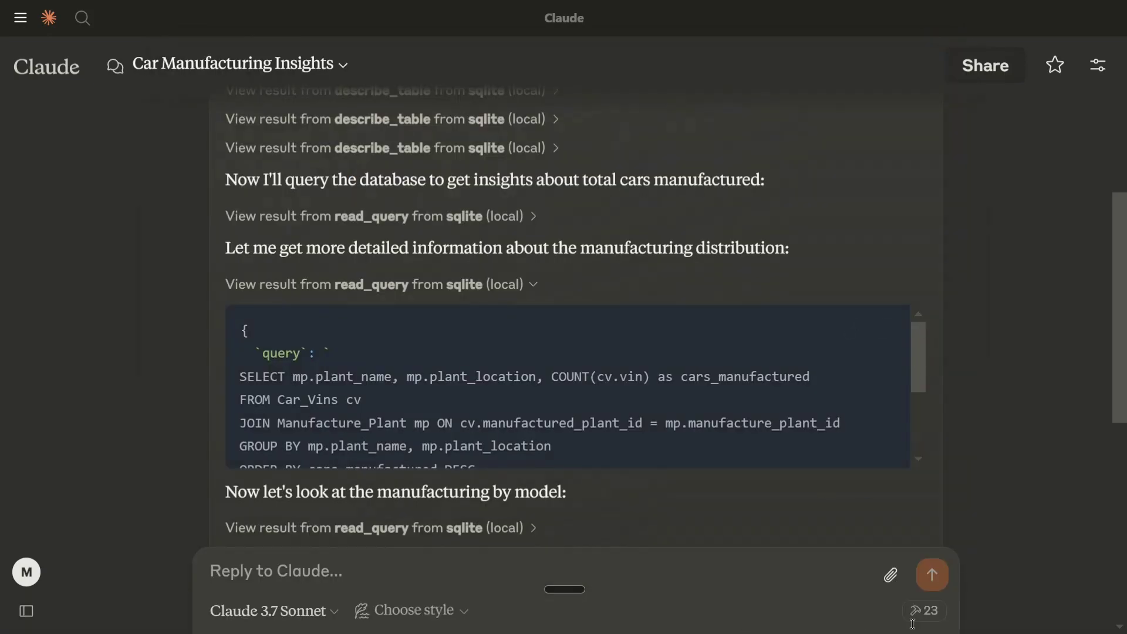
pyautogui.click(928, 610)
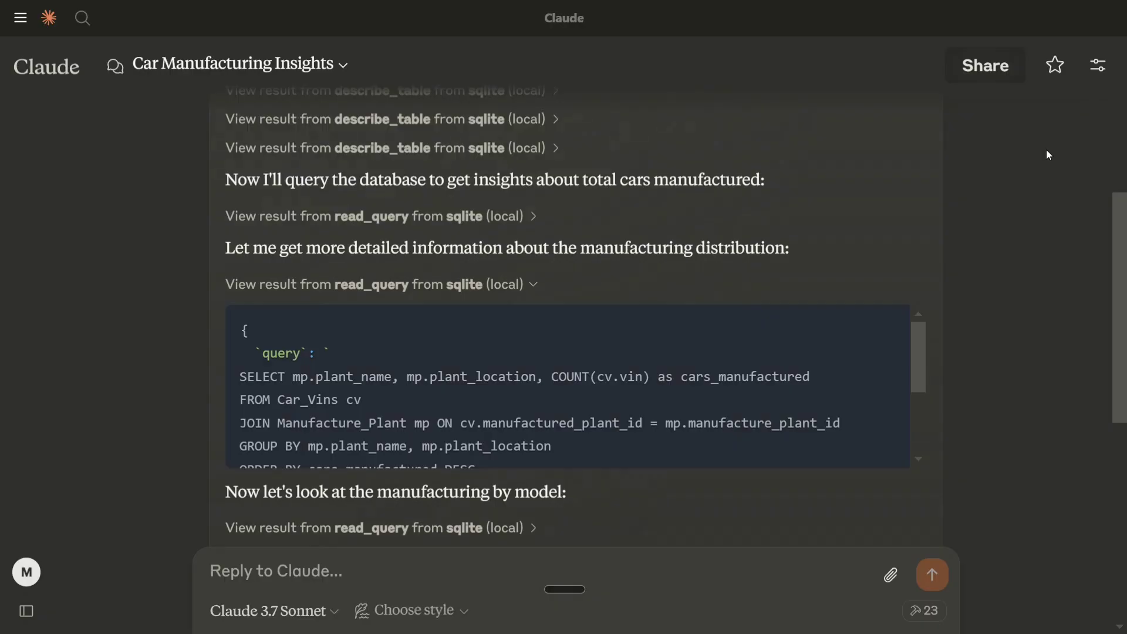
pyautogui.moveTo(915, 379)
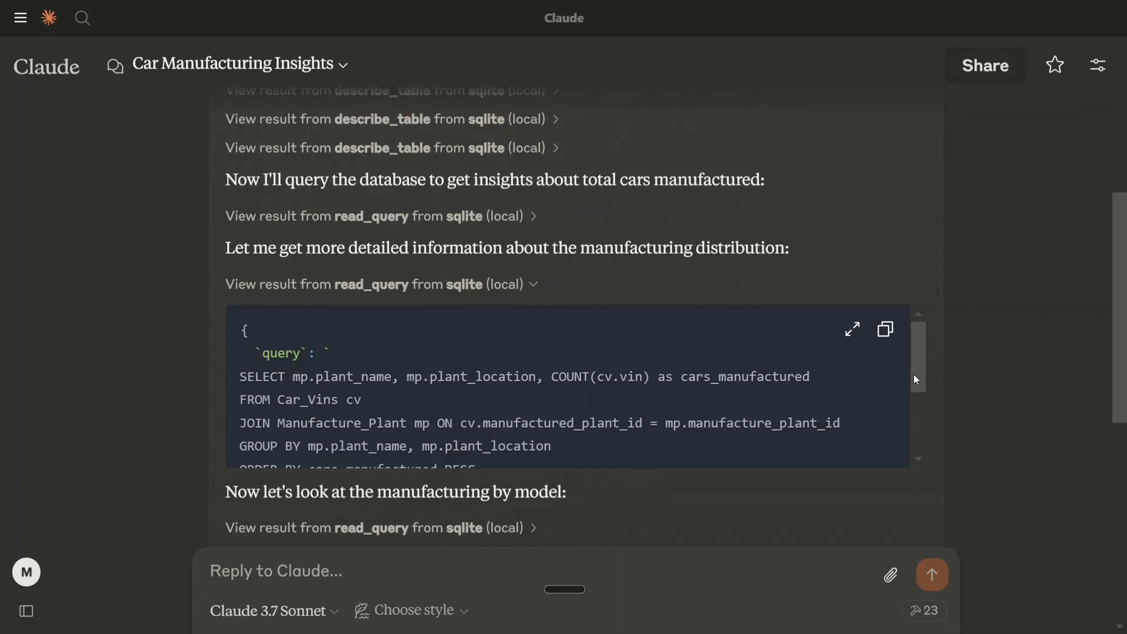